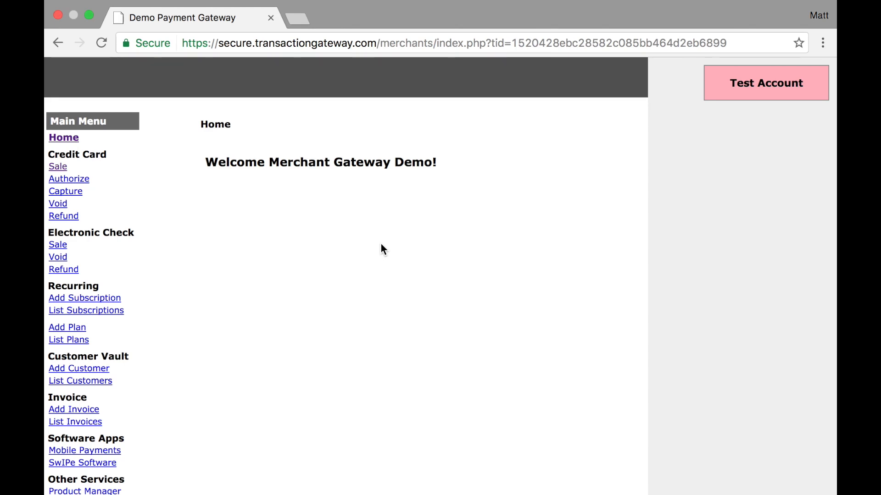
pyautogui.moveTo(176, 228)
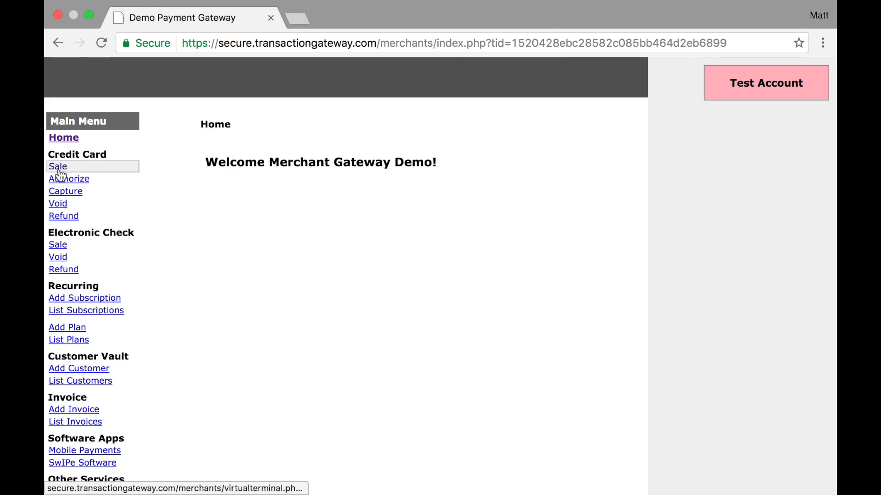
pyautogui.click(69, 178)
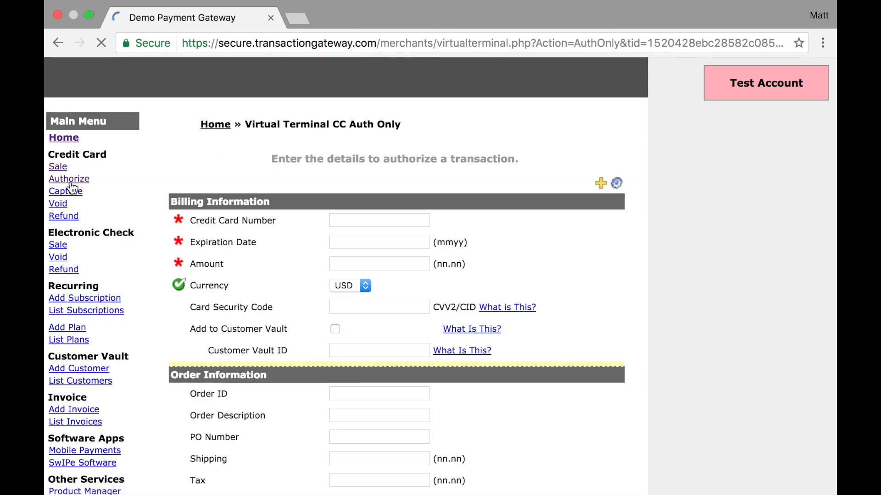
pyautogui.scroll(-3)
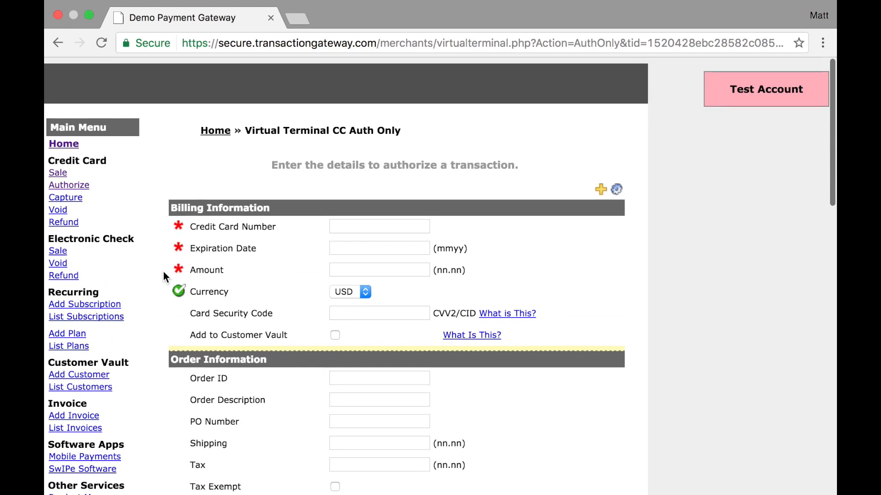
pyautogui.scroll(-3)
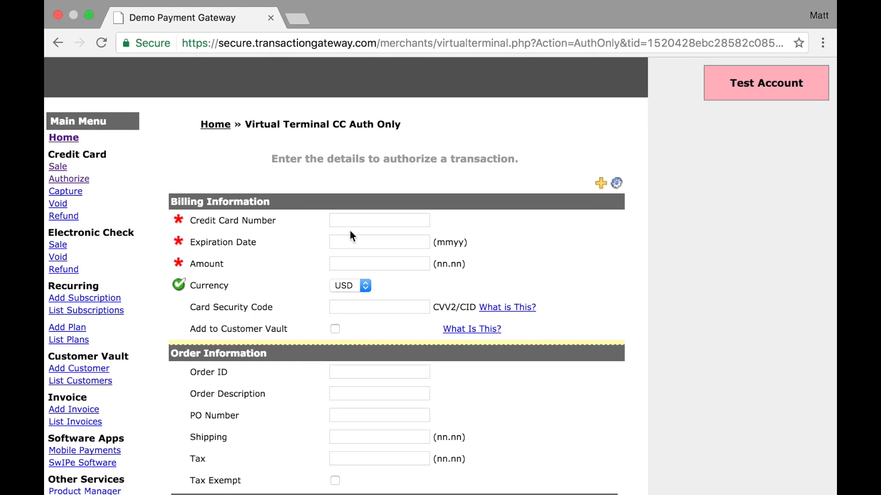
pyautogui.write('4111111111111111')
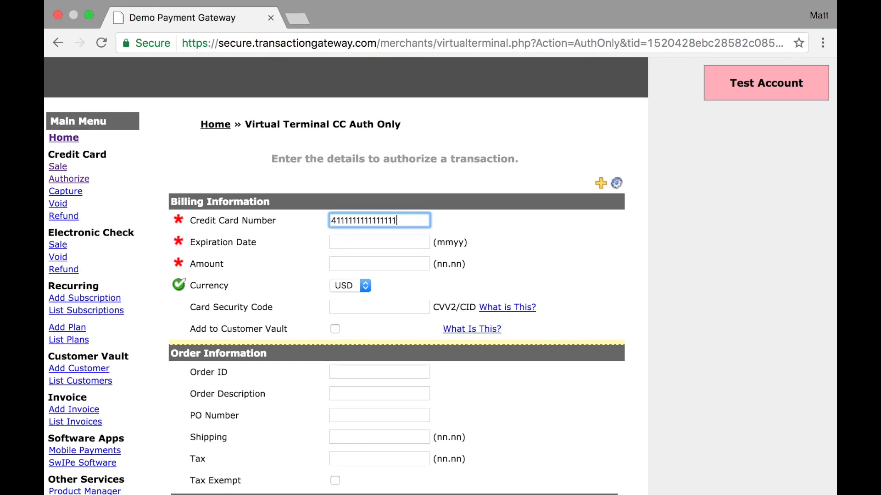
pyautogui.write('1020')
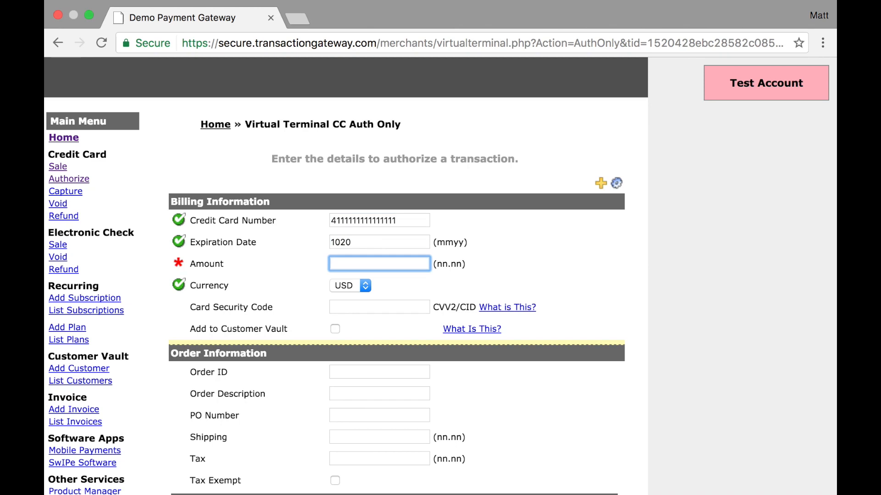
pyautogui.write('20.00')
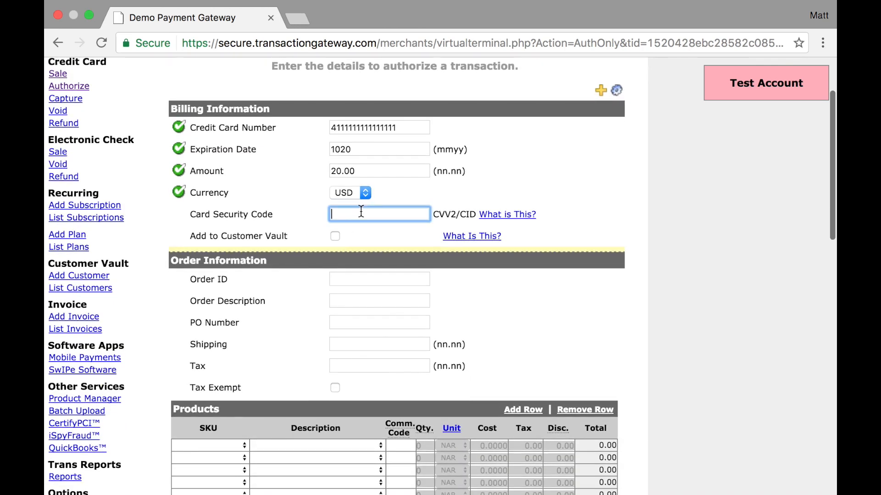
pyautogui.write('999')
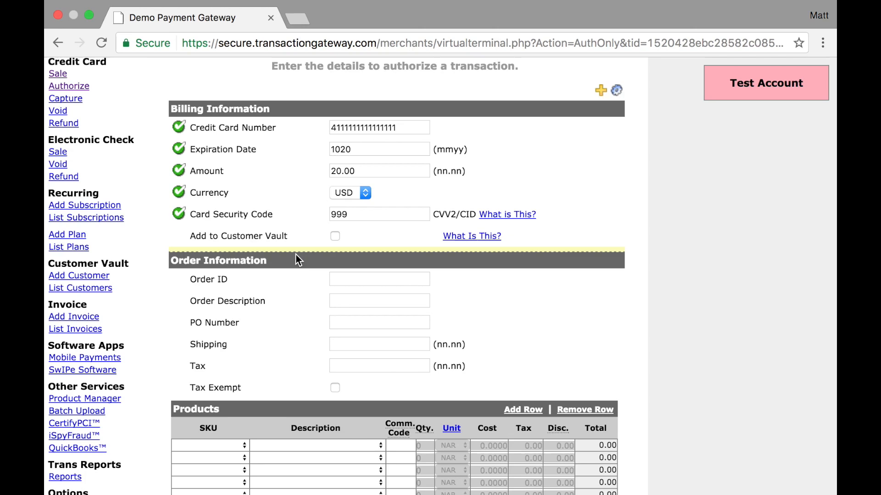
# - Submit the $20.00 credit card authorization
pyautogui.scroll(-3)
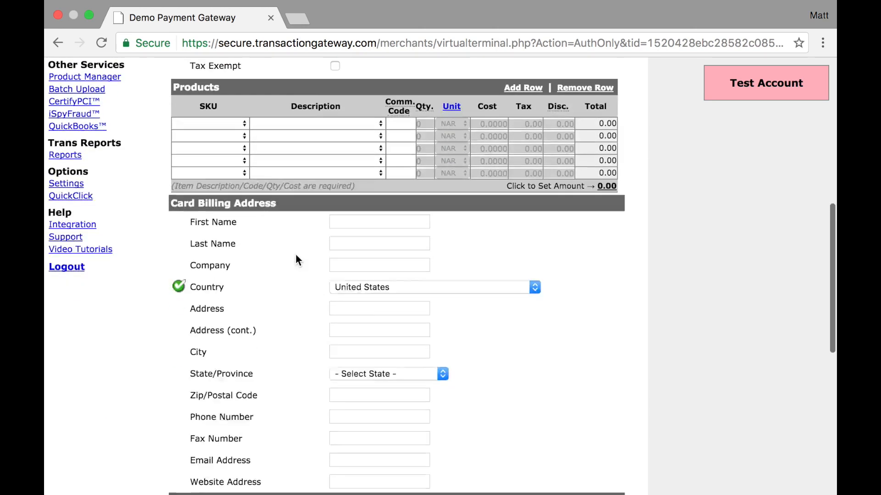
pyautogui.scroll(-3)
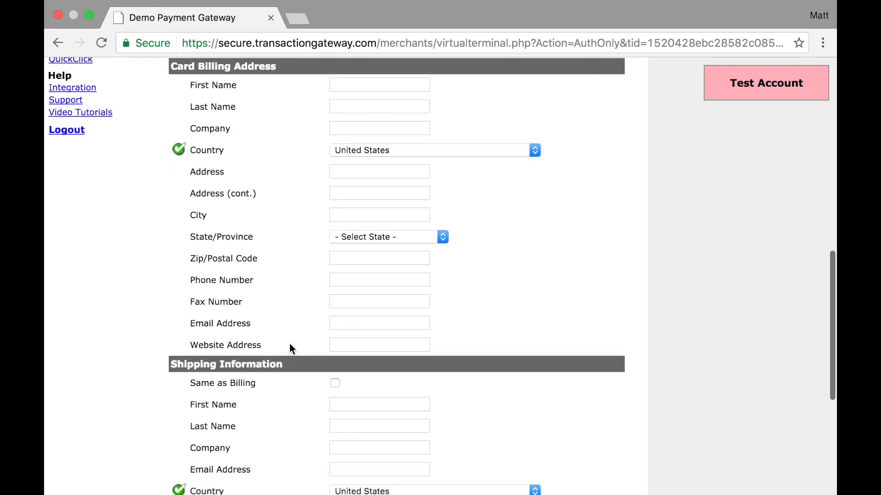
pyautogui.scroll(-3)
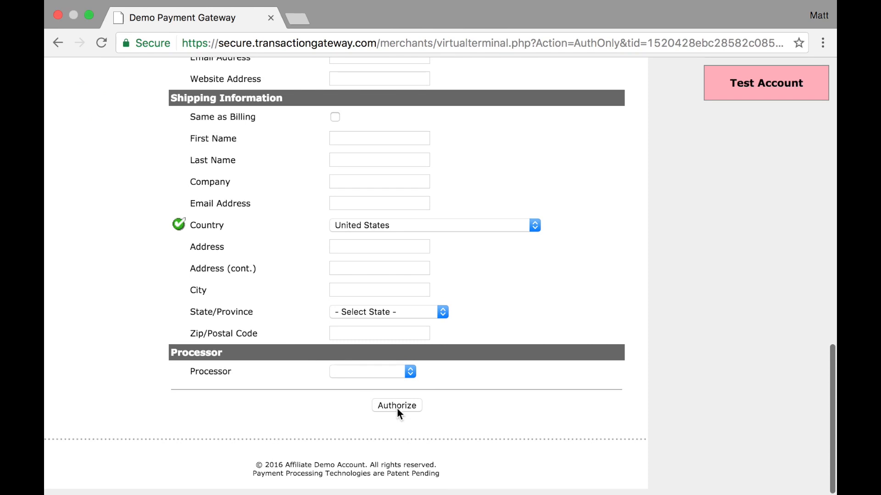
pyautogui.click(396, 406)
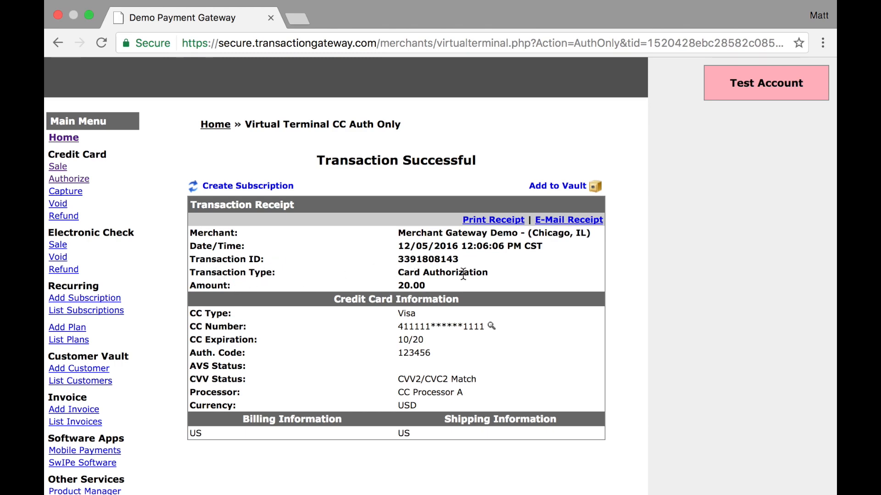
pyautogui.moveTo(417, 295)
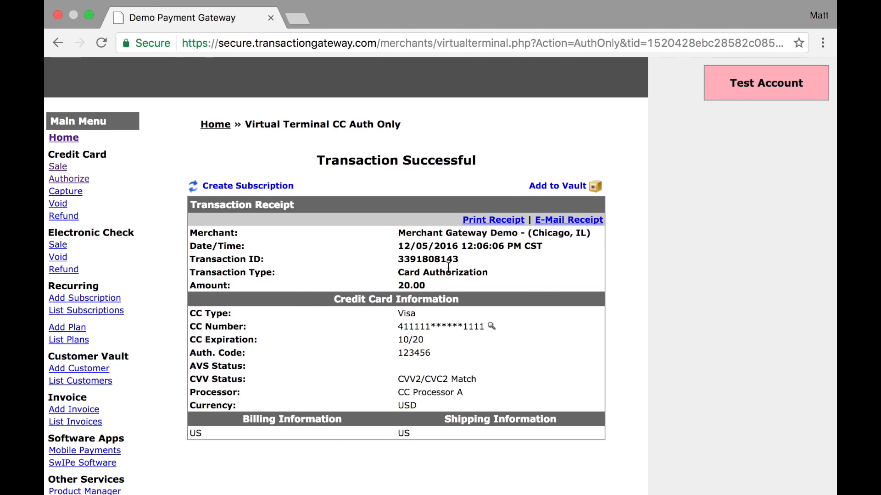
pyautogui.moveTo(448, 268)
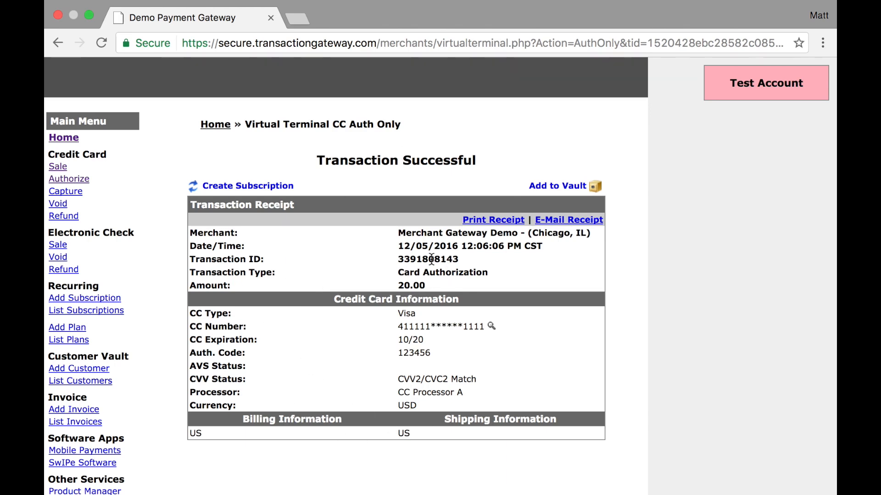
pyautogui.doubleClick(428, 259)
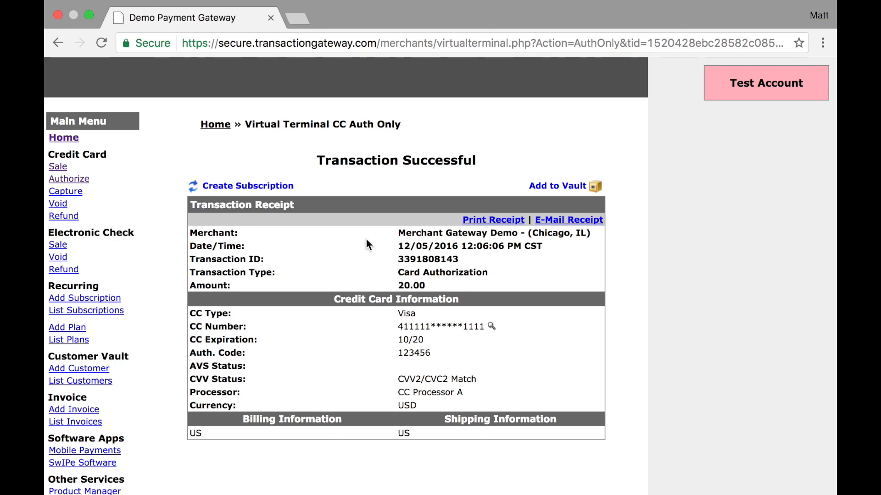
pyautogui.click(65, 191)
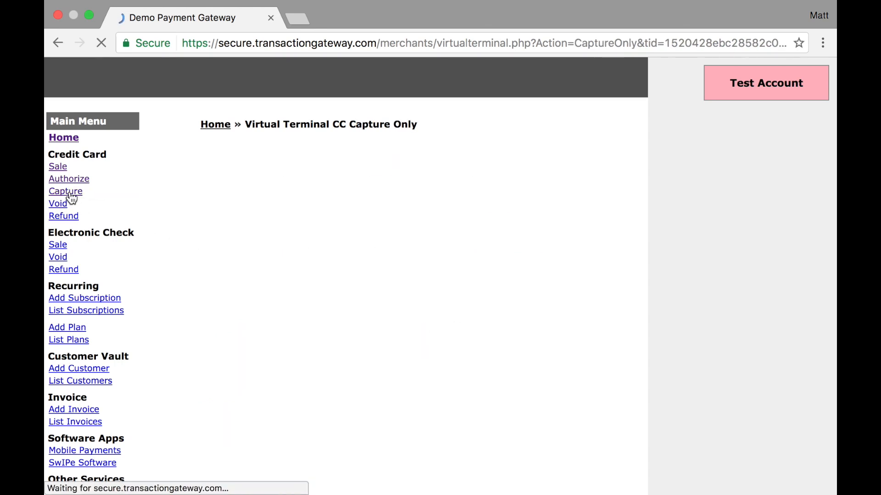
pyautogui.click(65, 191)
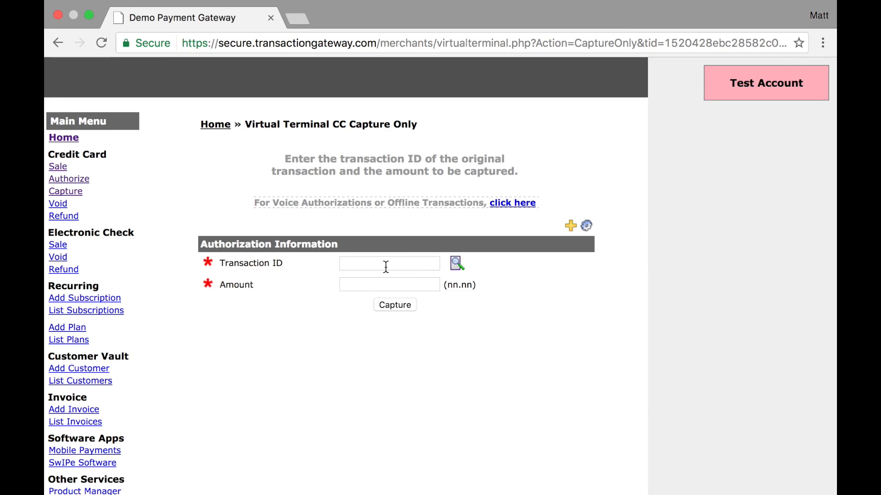
pyautogui.click(389, 263)
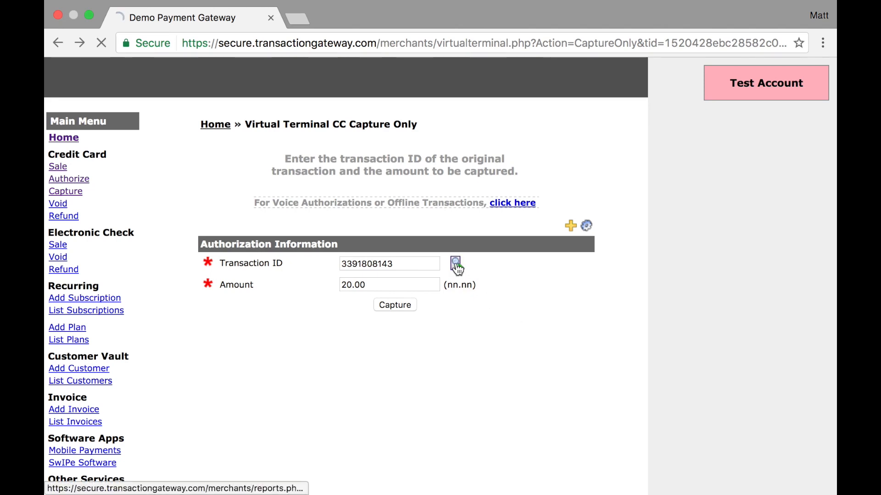
pyautogui.click(455, 263)
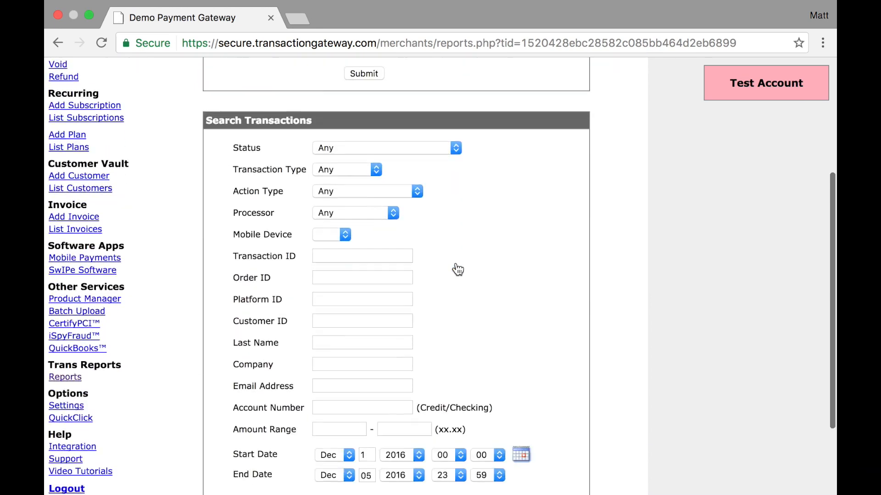
pyautogui.click(363, 73)
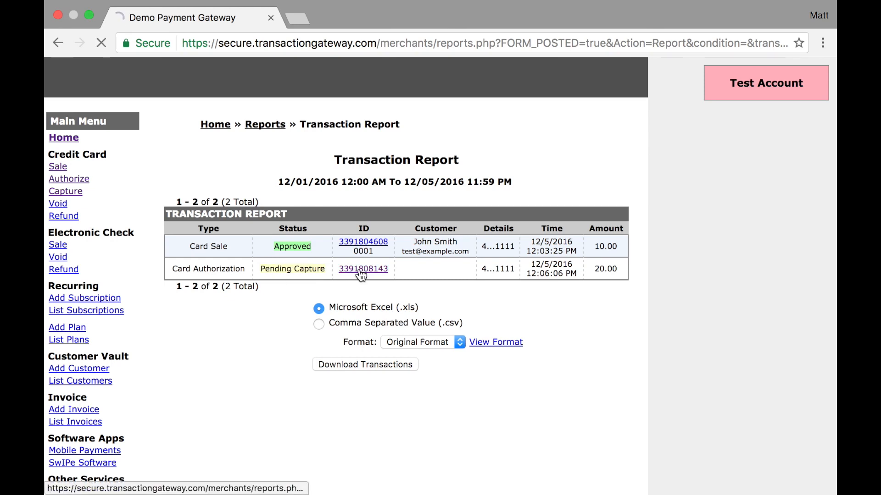
pyautogui.click(363, 269)
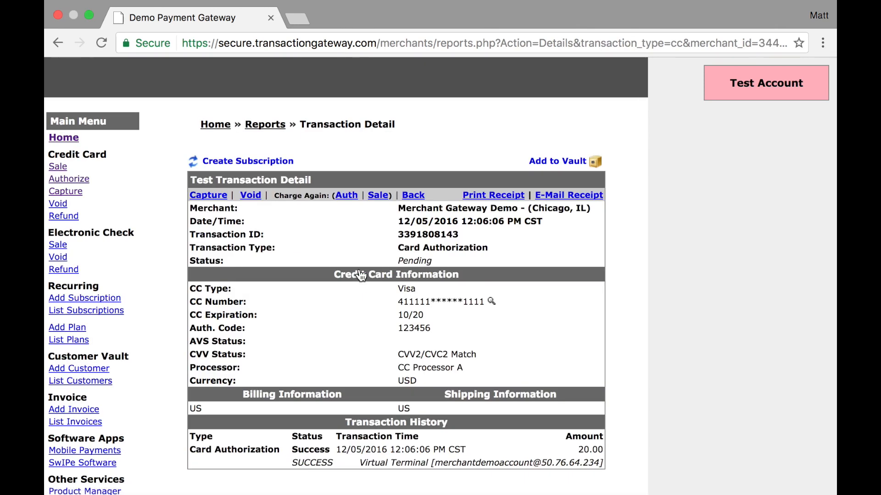
pyautogui.click(208, 195)
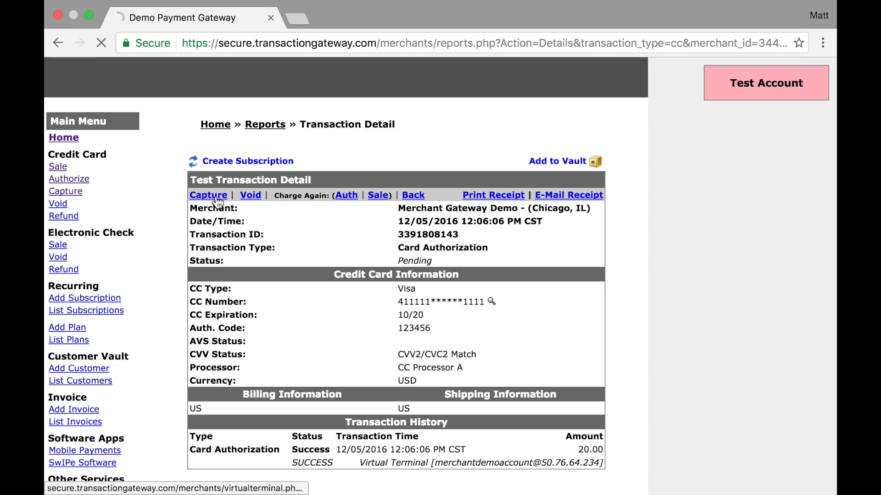
pyautogui.click(208, 195)
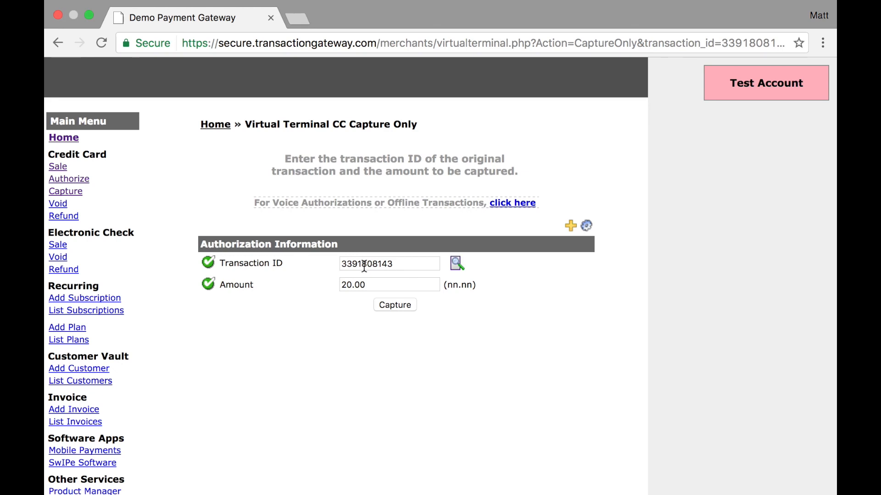
pyautogui.click(394, 305)
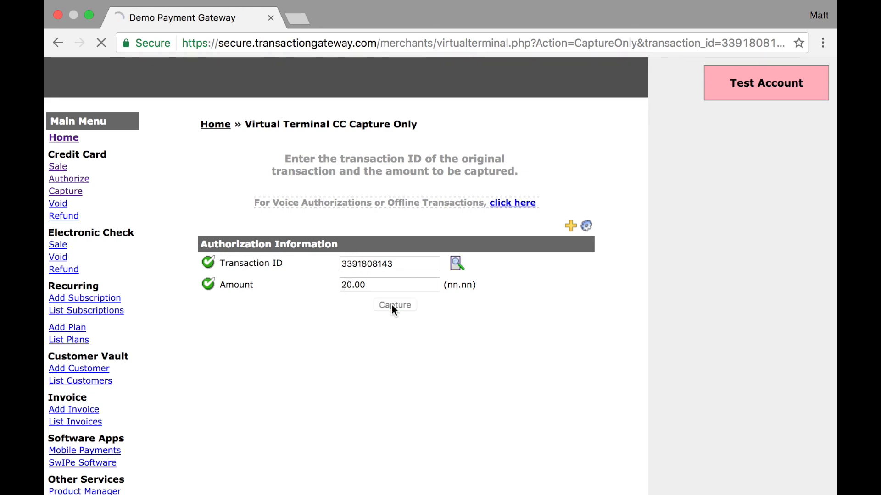
pyautogui.click(394, 305)
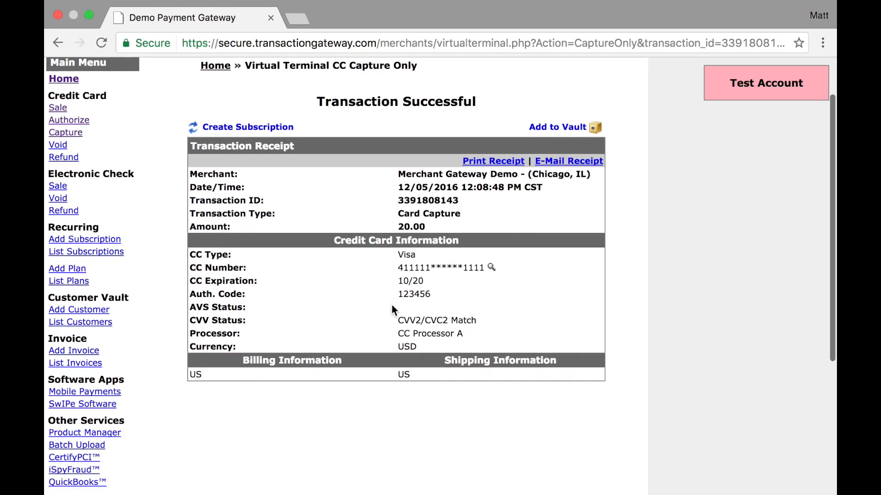
pyautogui.moveTo(406, 212)
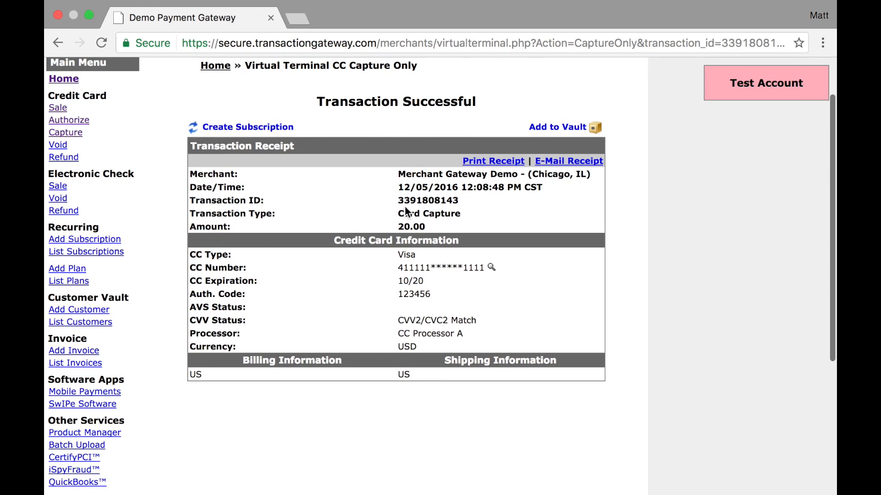